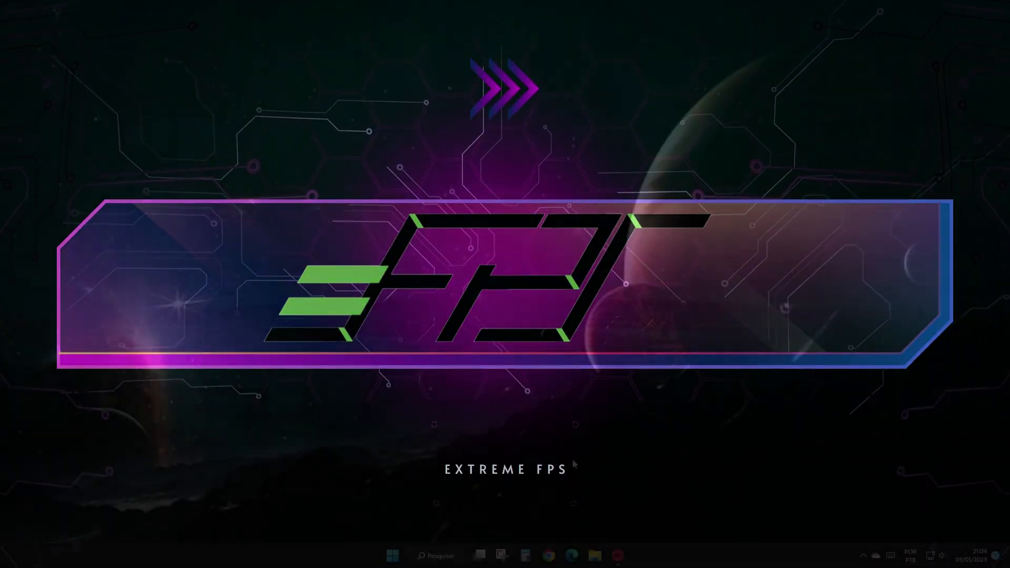
Launch FIFA 23 from its EA App game page, hitting the Secure Boot security violation.
click(616, 555)
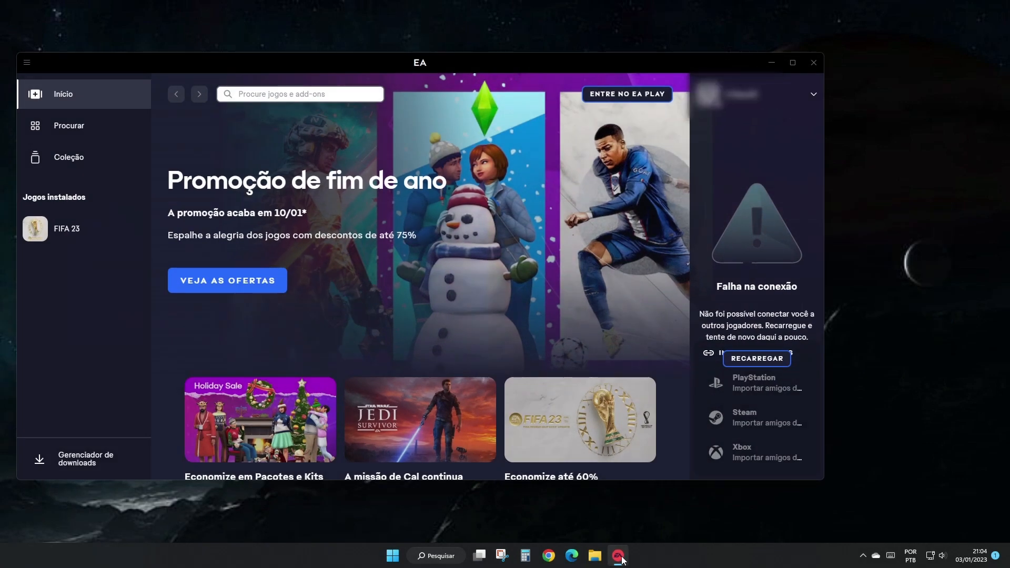
mouse_move(85, 229)
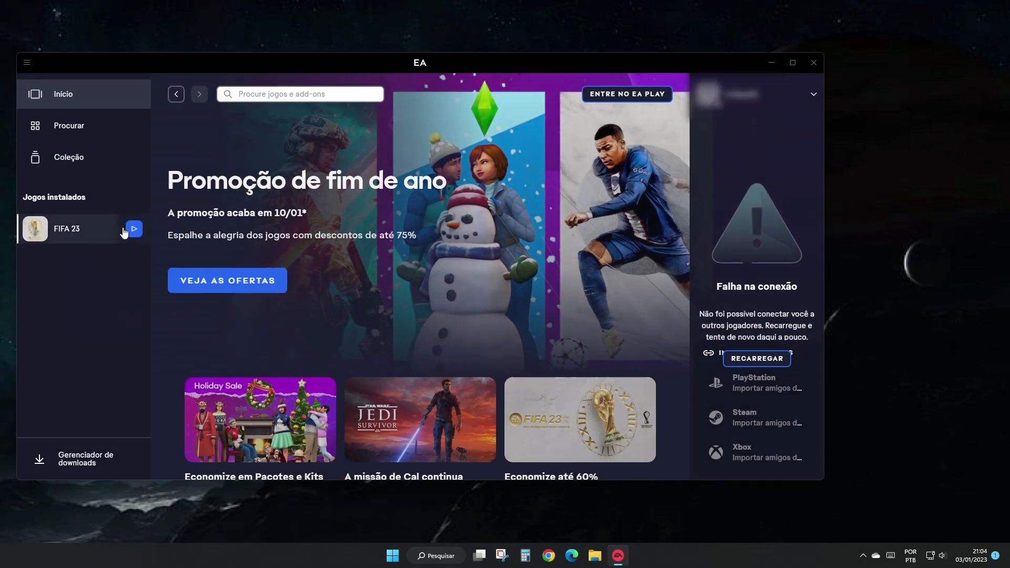
click(66, 228)
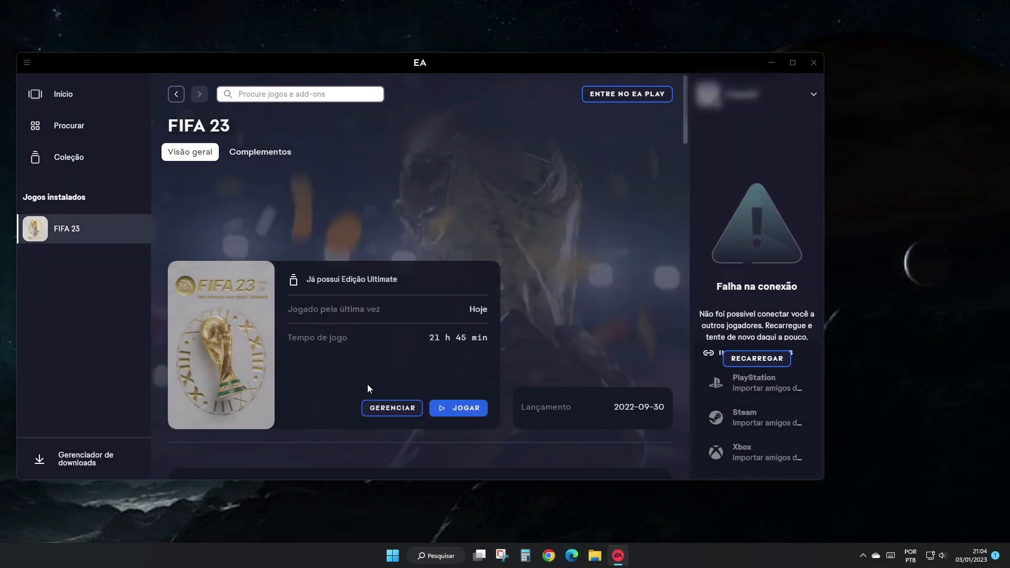
click(457, 408)
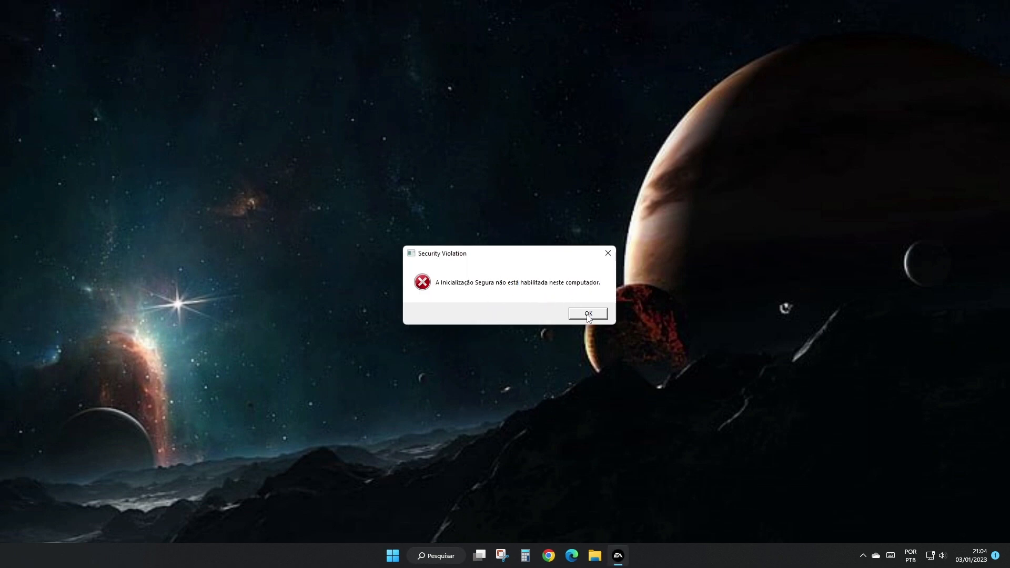
Dismiss the Security Violation, crash Error and Memory dump captured messages.
click(586, 313)
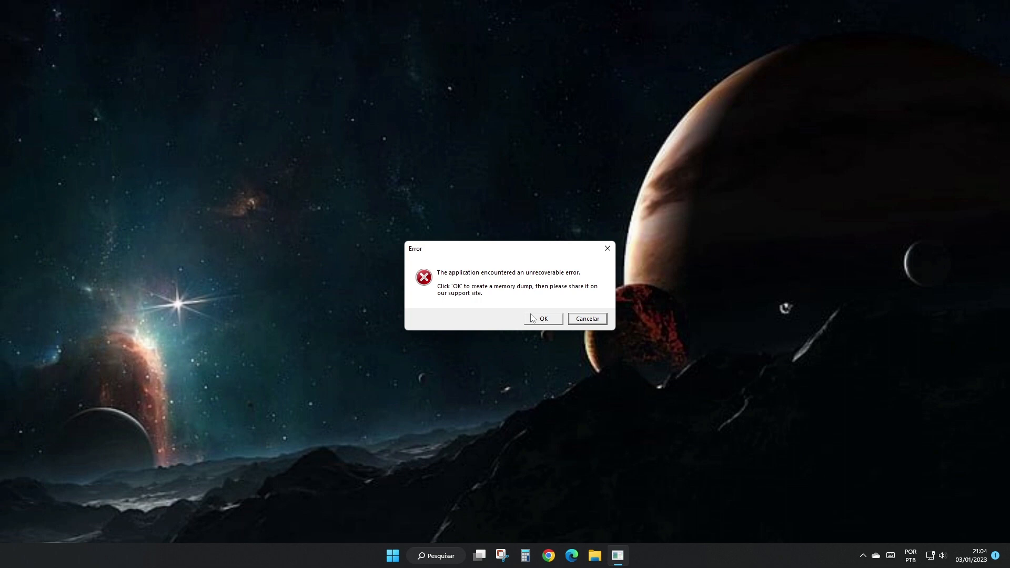
mouse_move(522, 311)
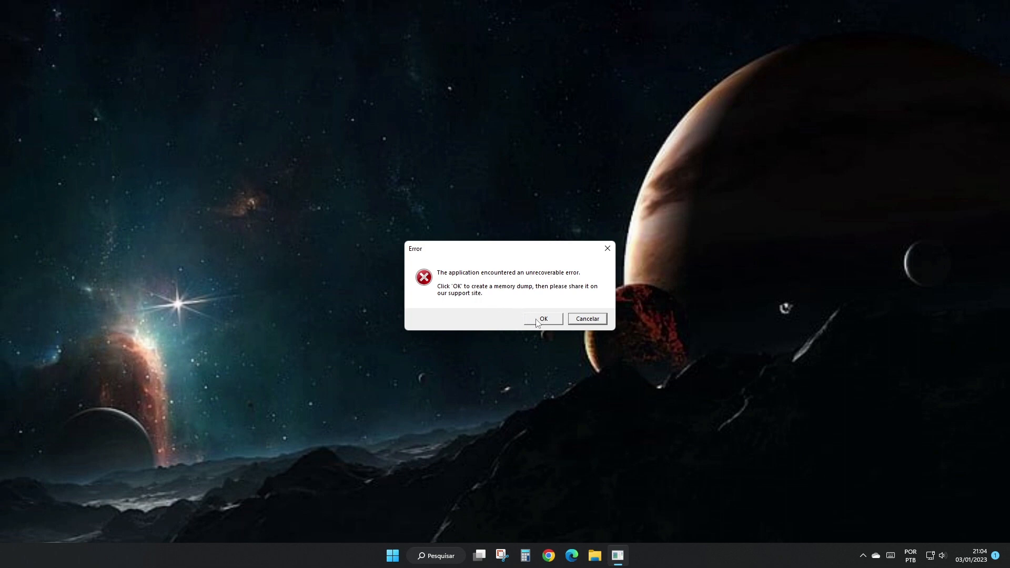
click(541, 318)
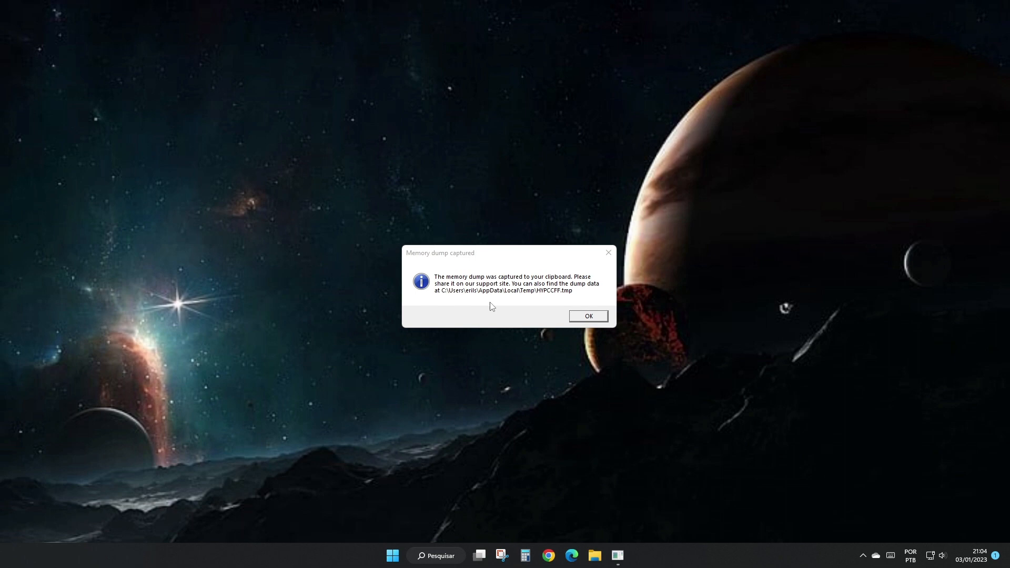
click(587, 316)
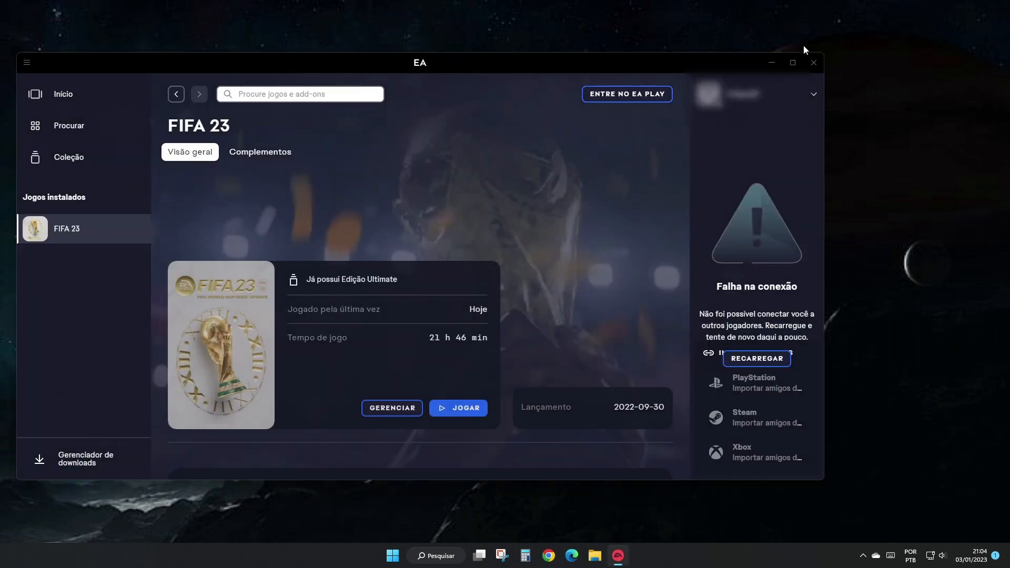
Close the EA App window to the background and restart into the BIOS via Start.
click(771, 62)
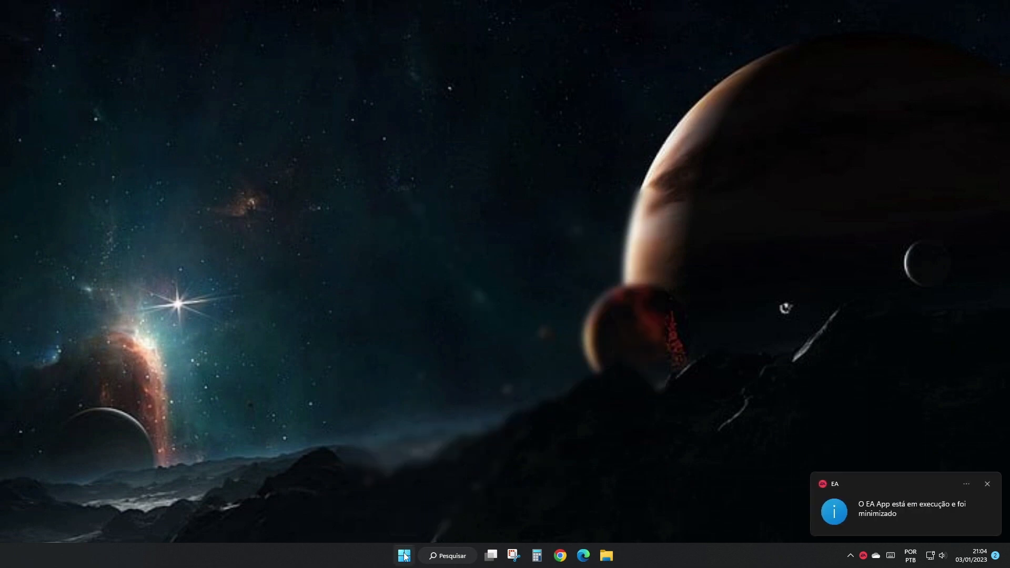
click(404, 555)
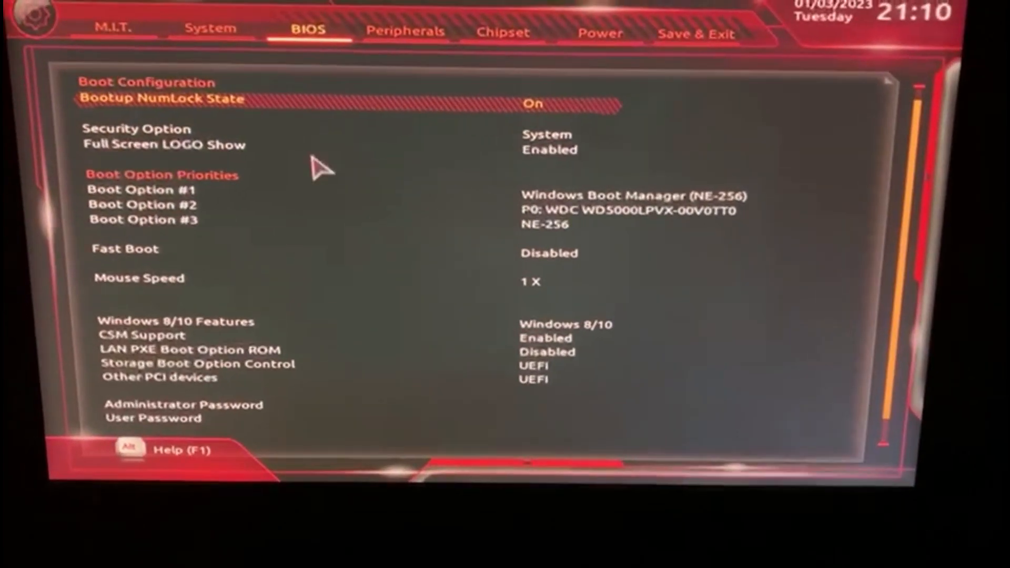
Set CSM Support to Disabled in the BIOS boot configuration.
key(Down)
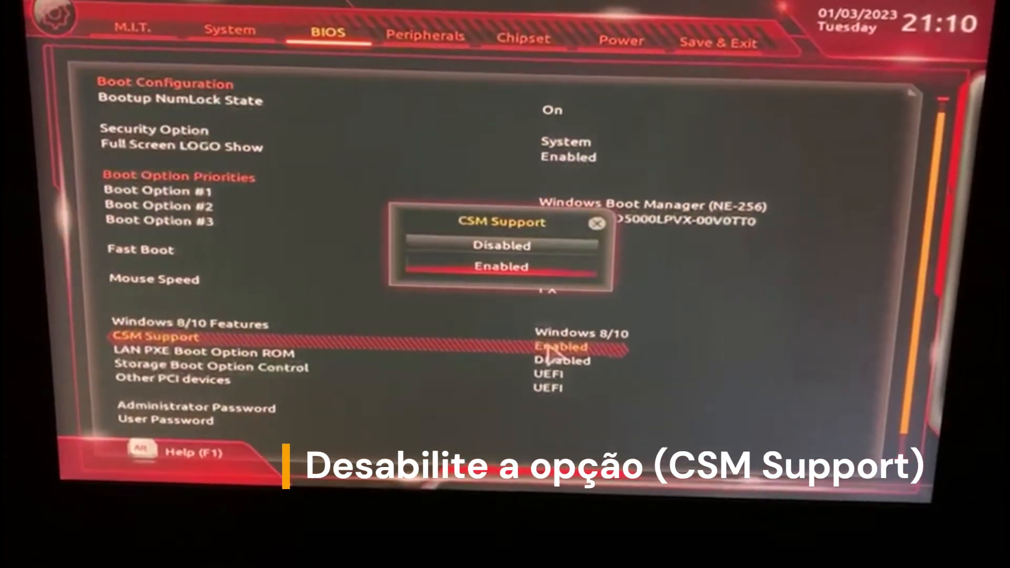
key(up)
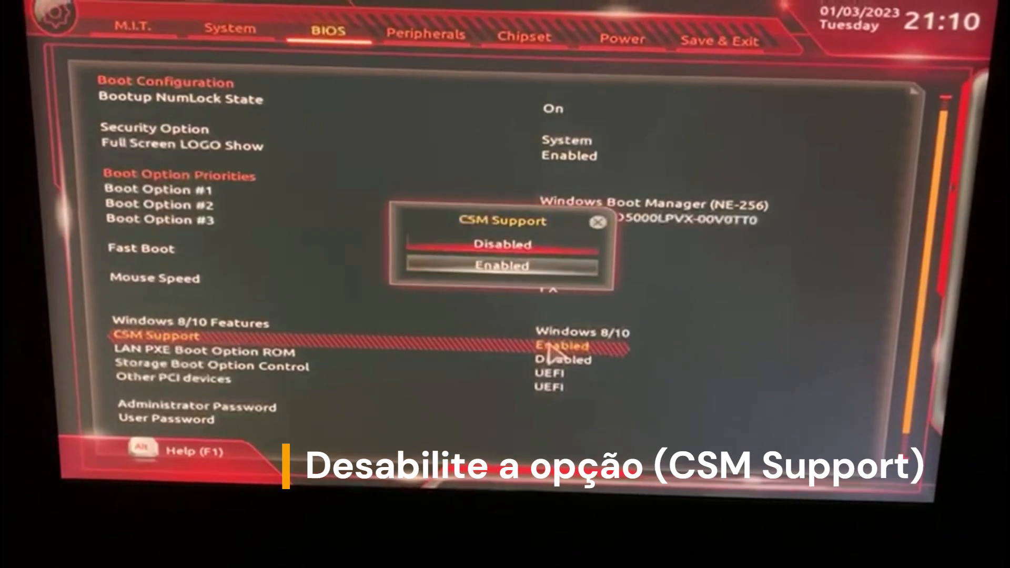
click(500, 244)
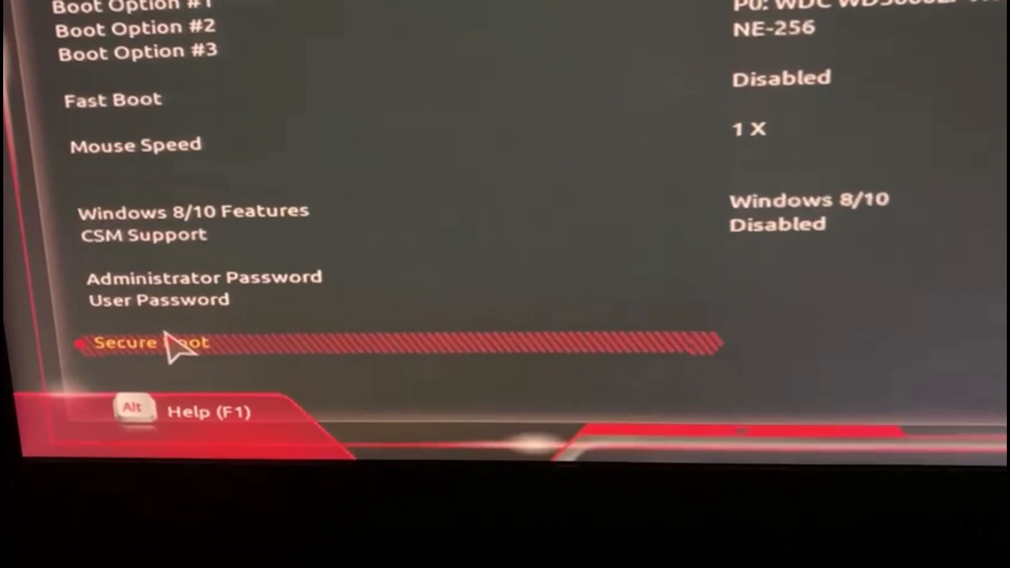
click(155, 342)
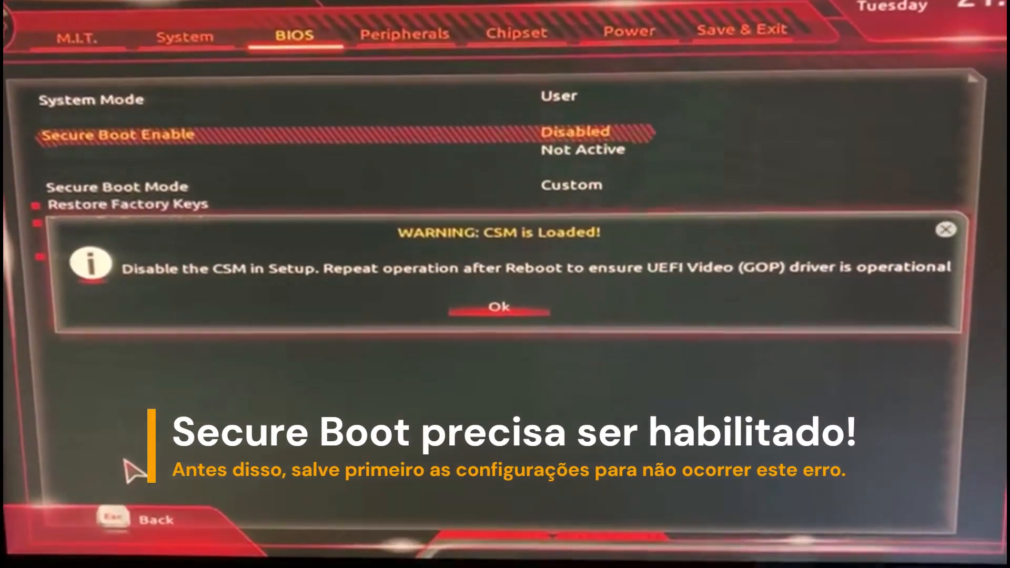
click(499, 307)
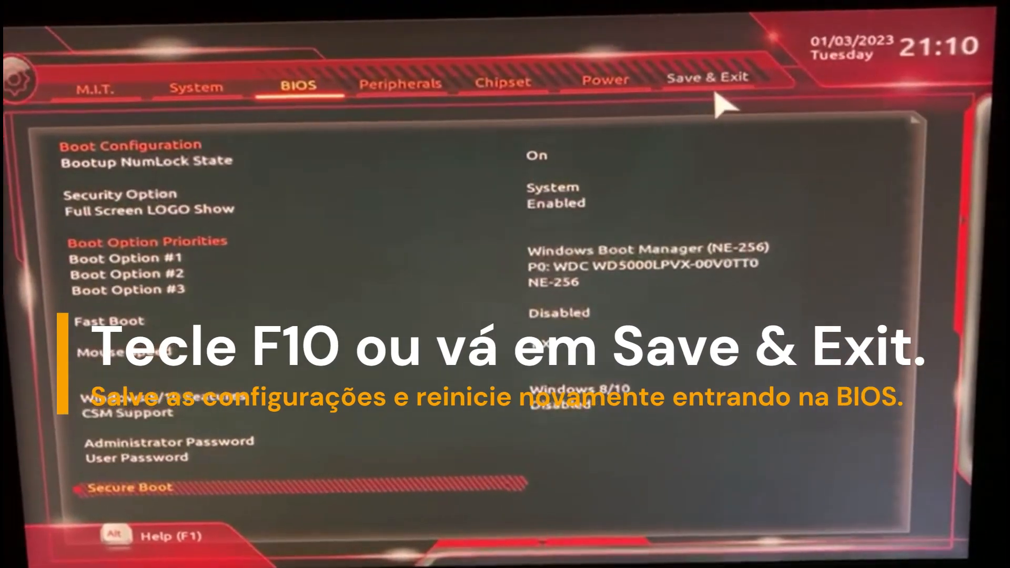
Save the settings with F10 from Save & Exit and reboot into the BIOS.
click(707, 77)
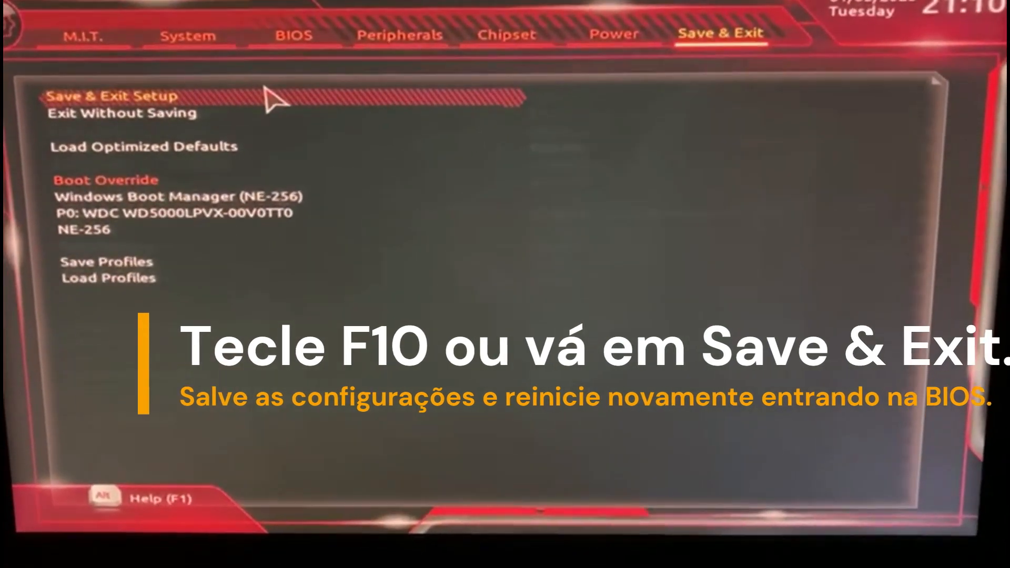
key(F10)
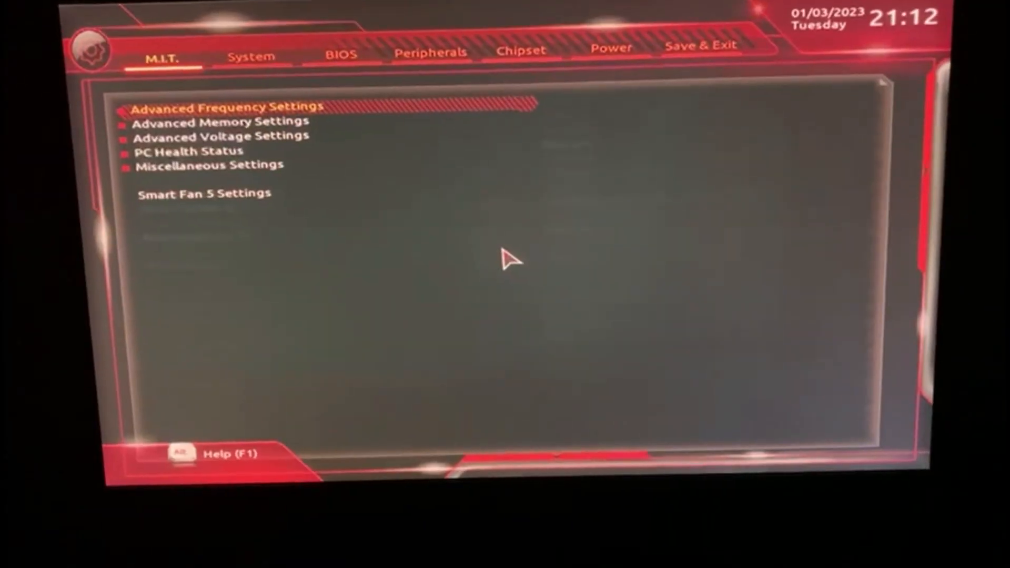
Set Secure Boot Enable to Enabled in the BIOS boot configuration.
click(233, 59)
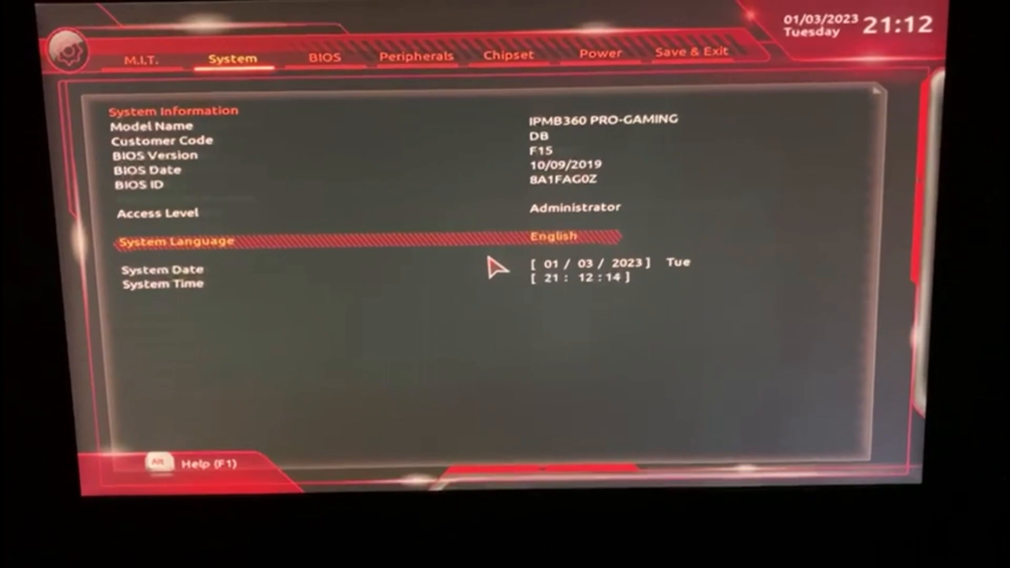
click(325, 54)
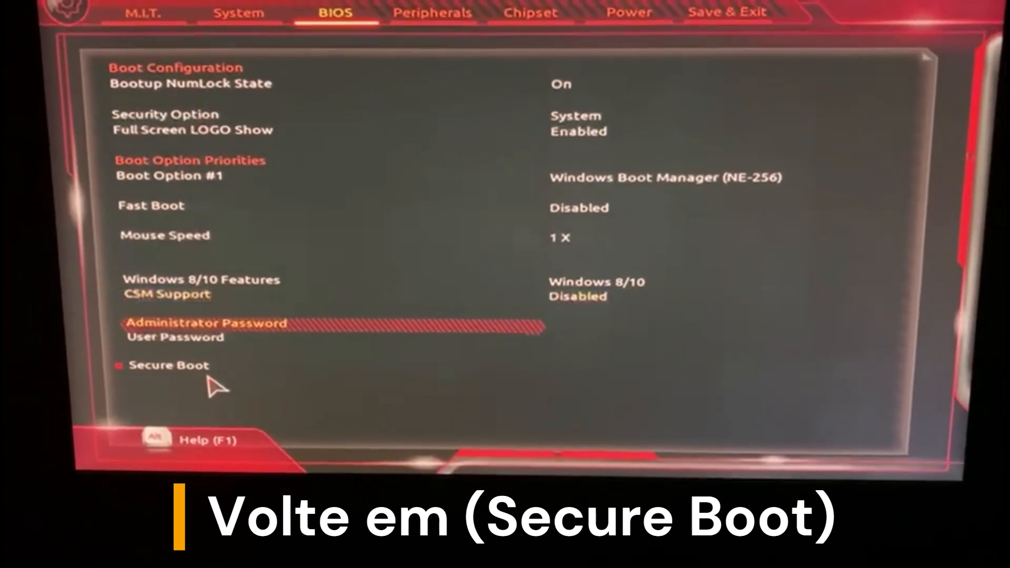
click(169, 365)
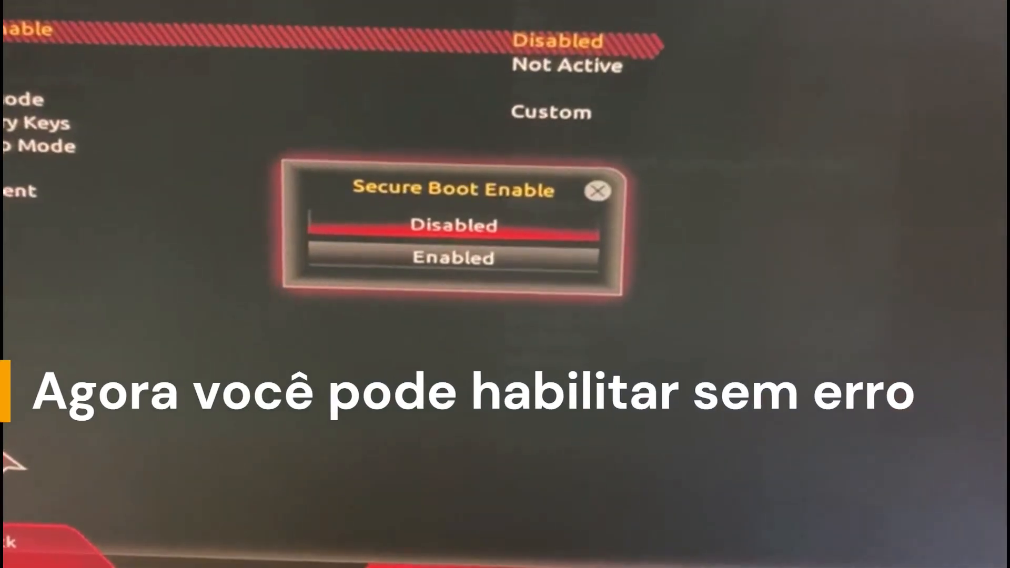
click(453, 258)
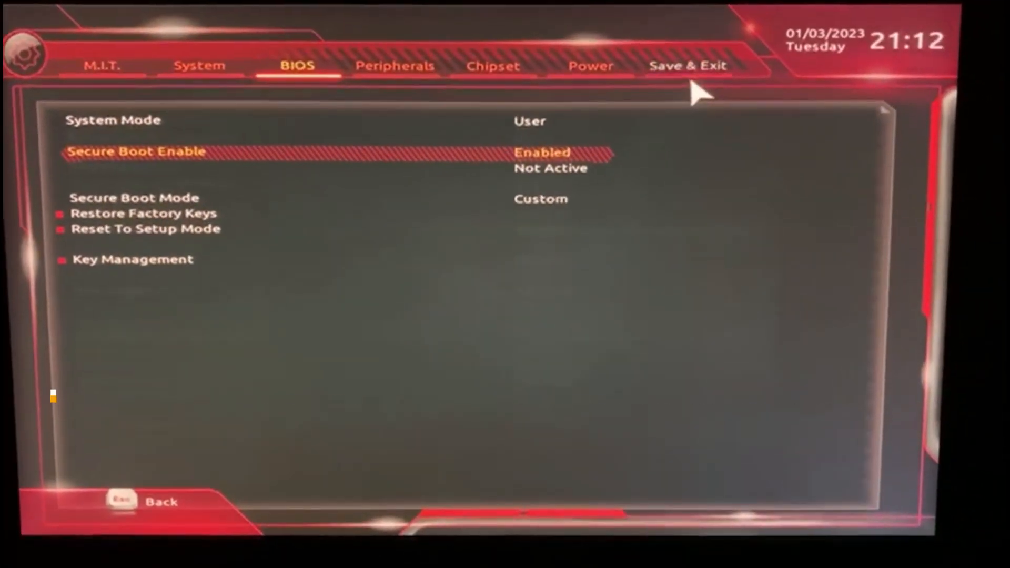
Save & Exit Setup, confirming Yes to save and reset into Windows.
click(687, 65)
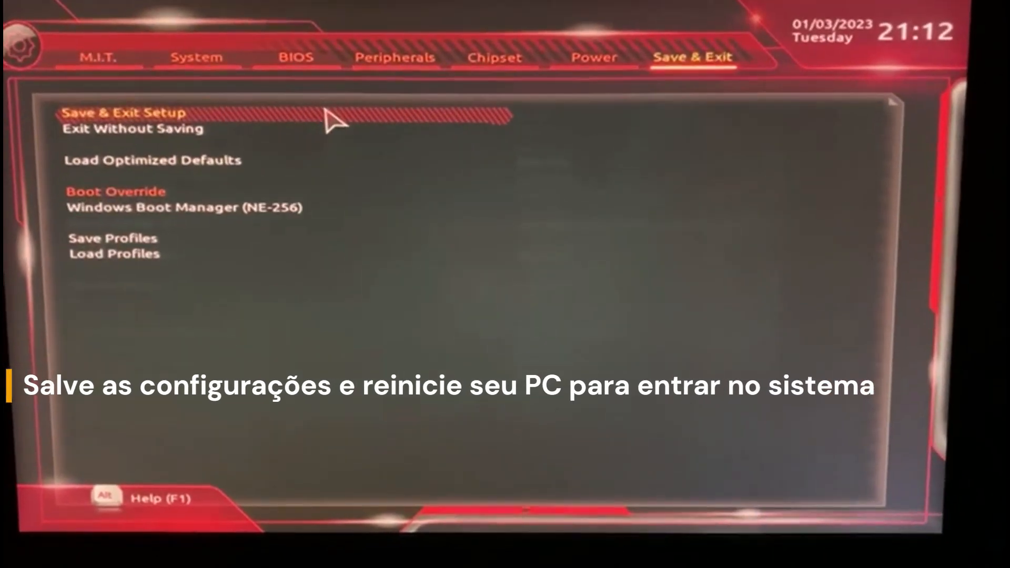
click(122, 113)
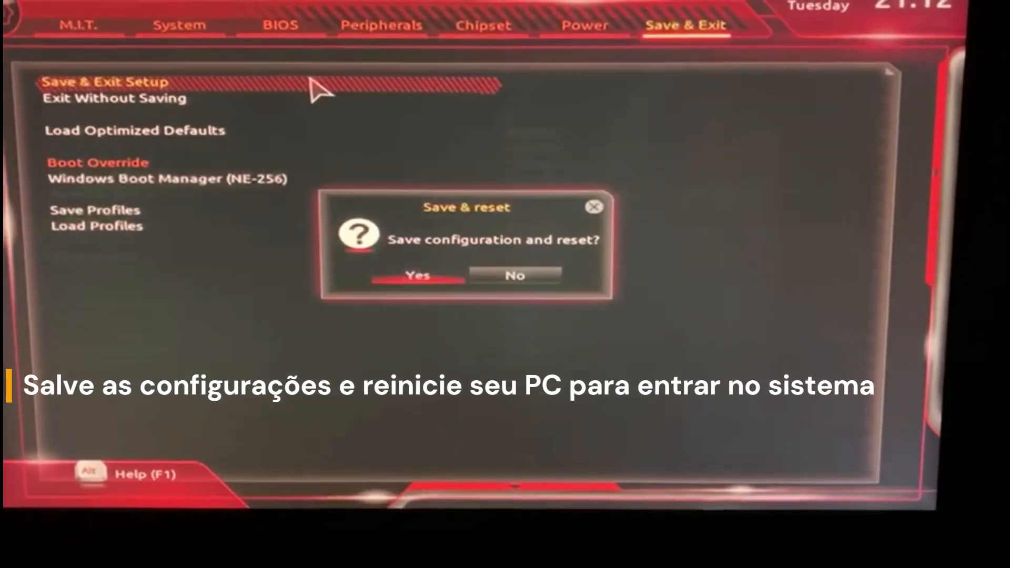
click(418, 275)
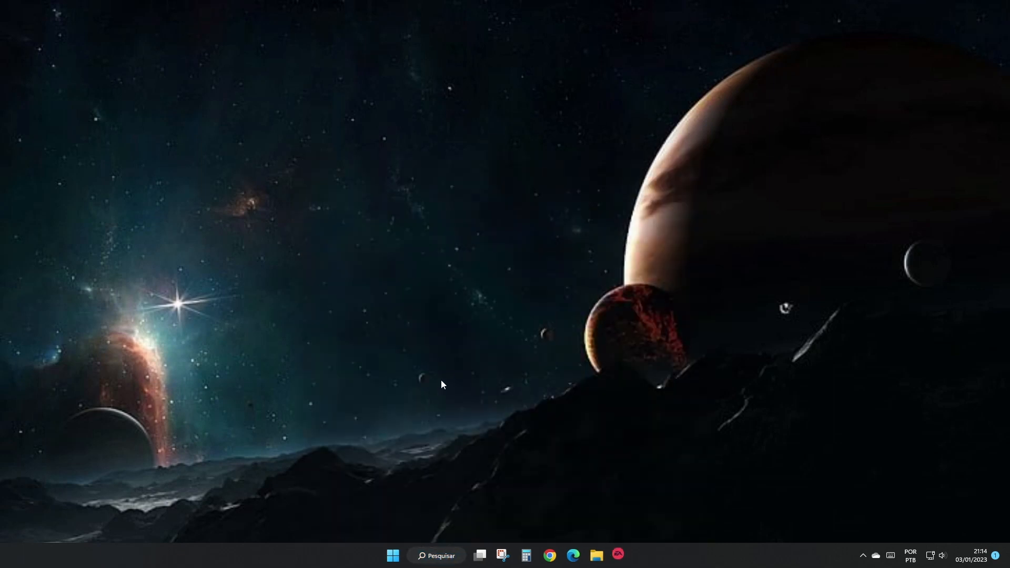
Reopen the EA App and launch FIFA 23 with JOGAR, now without the Secure Boot error.
click(617, 555)
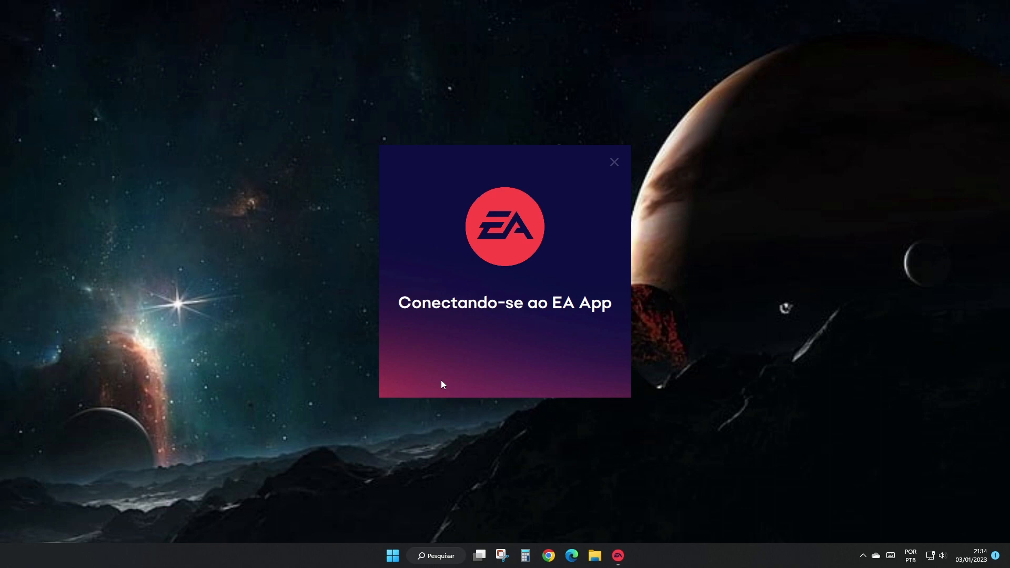
click(614, 162)
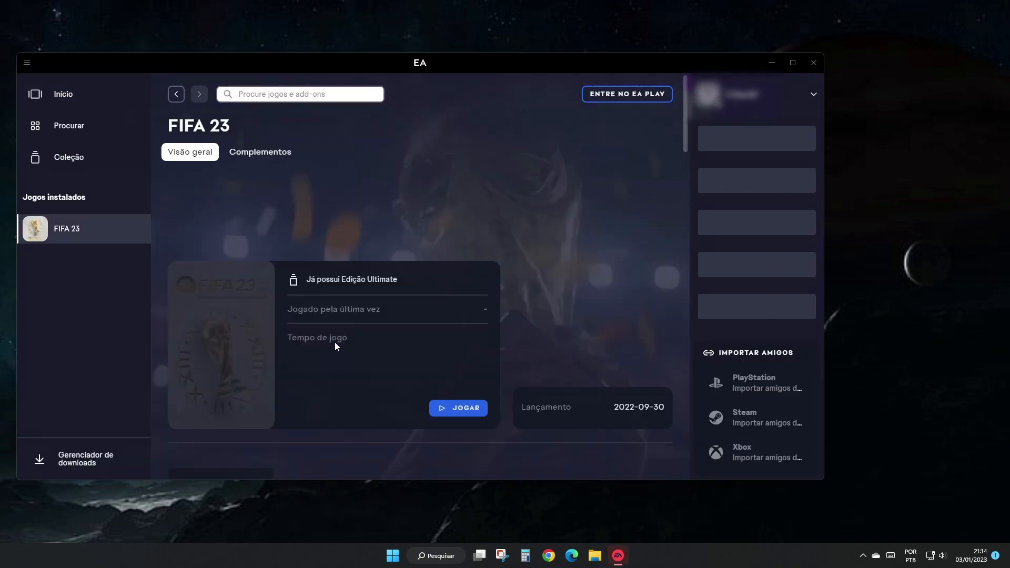
click(458, 408)
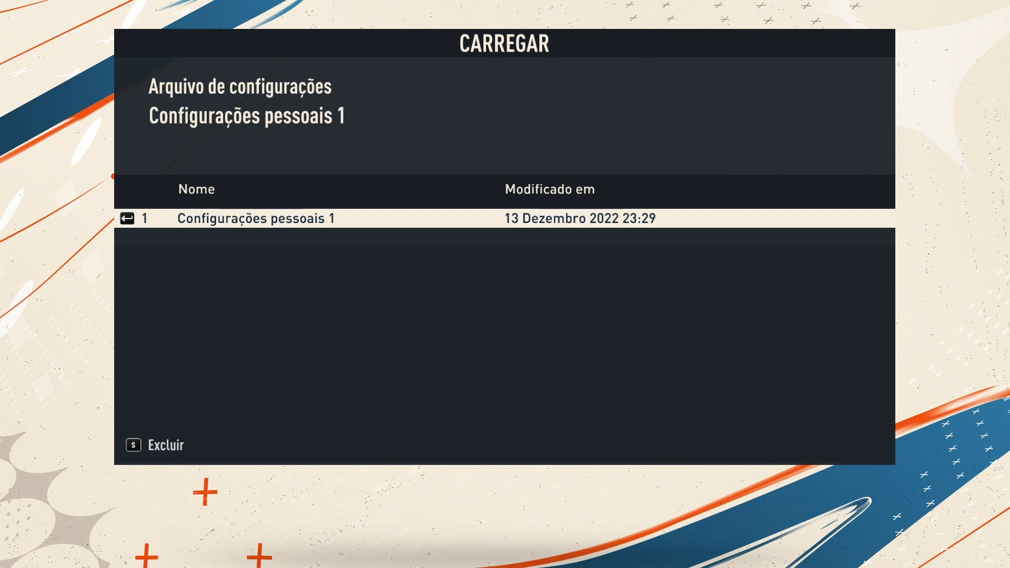
Load the Configurações pessoais 1 settings file on the CARREGAR screen.
click(255, 218)
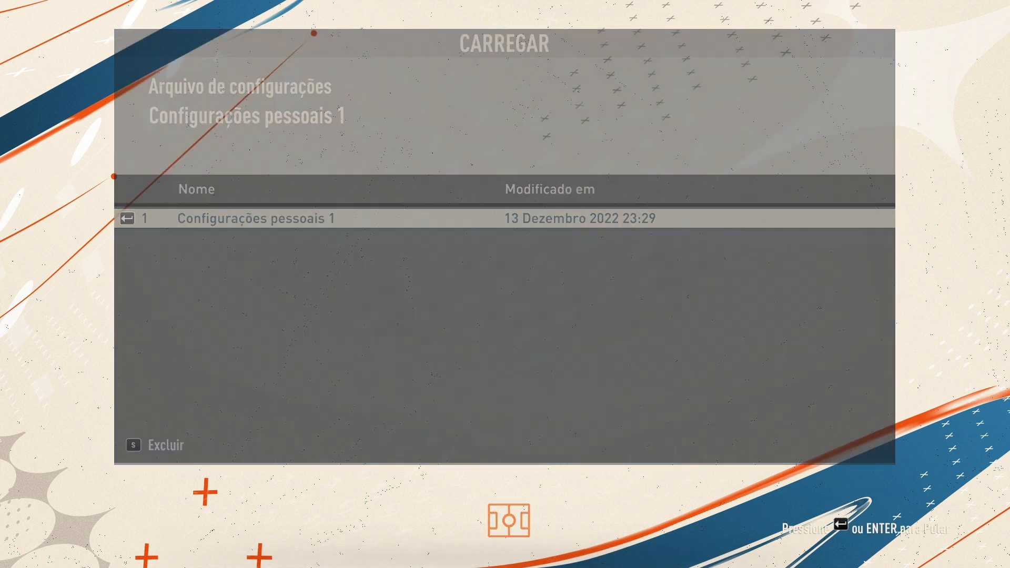